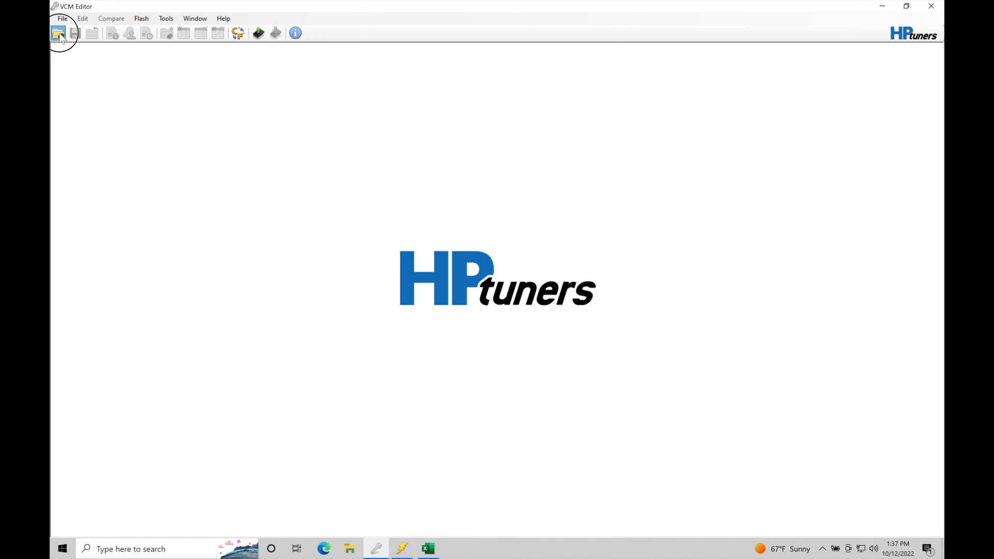
Start opening a tune and select the 2017 Mustang GT Auto example file
click(57, 33)
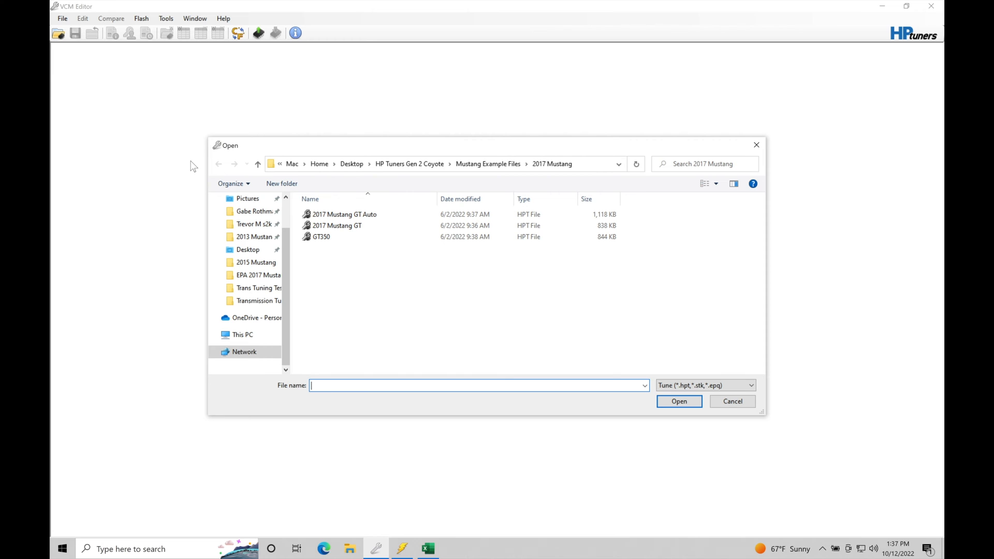
mouse_move(396, 176)
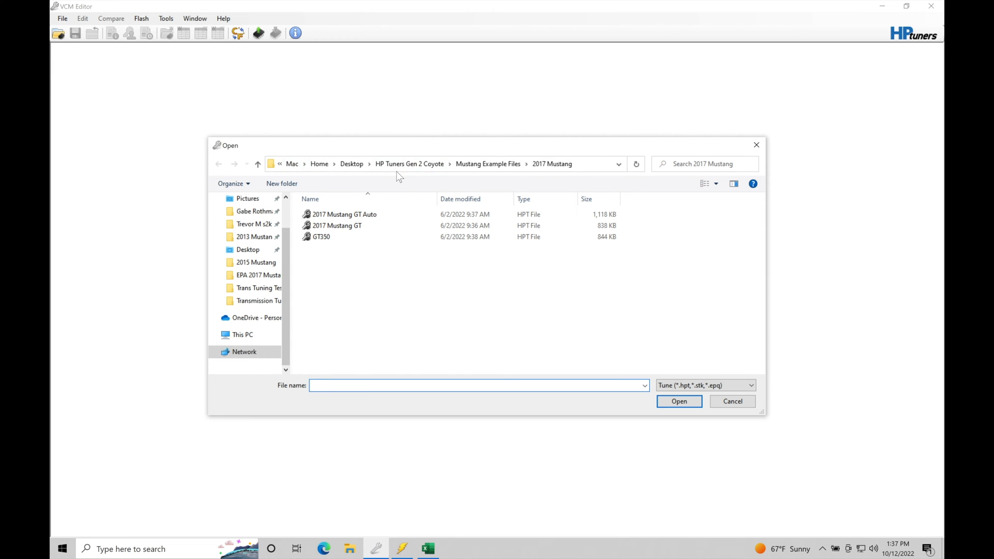
mouse_move(471, 176)
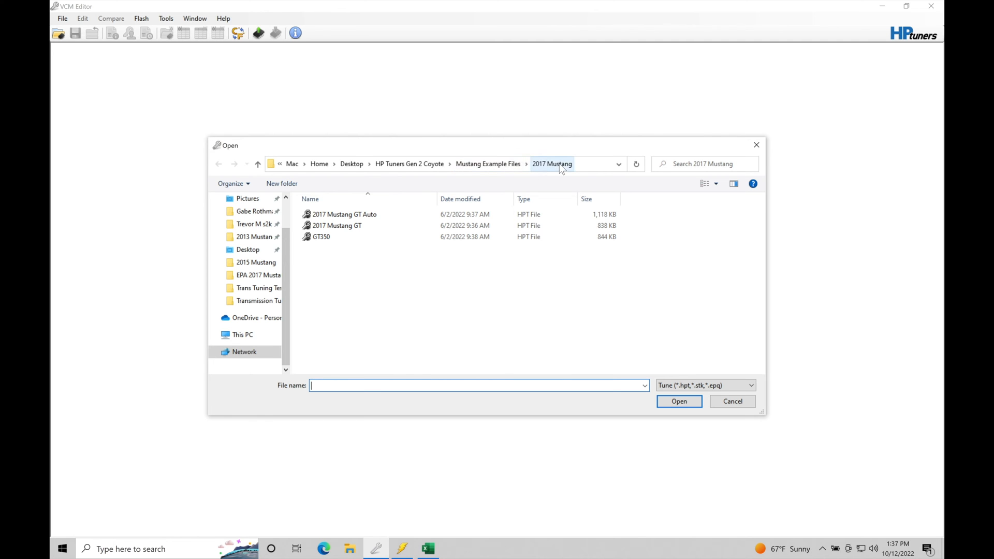
mouse_move(548, 175)
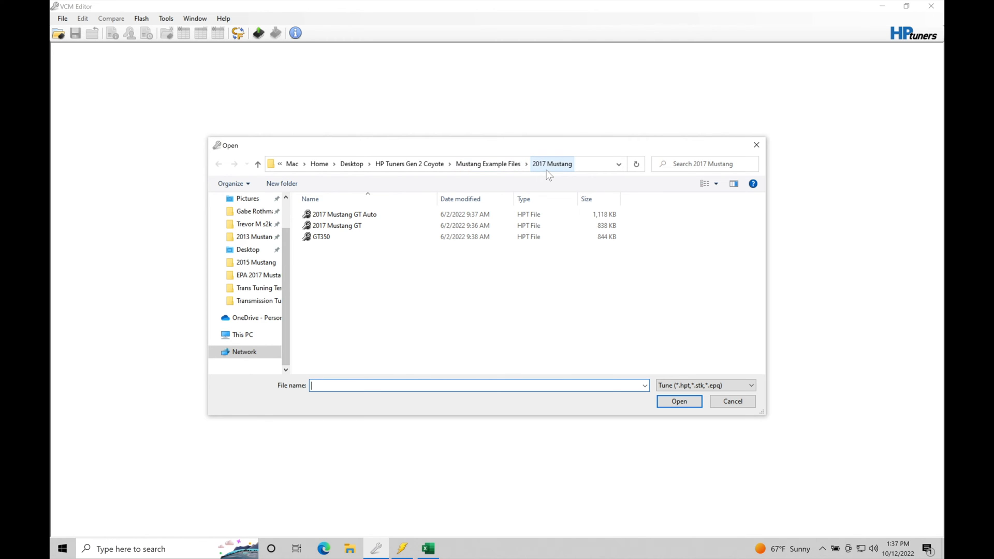
click(344, 214)
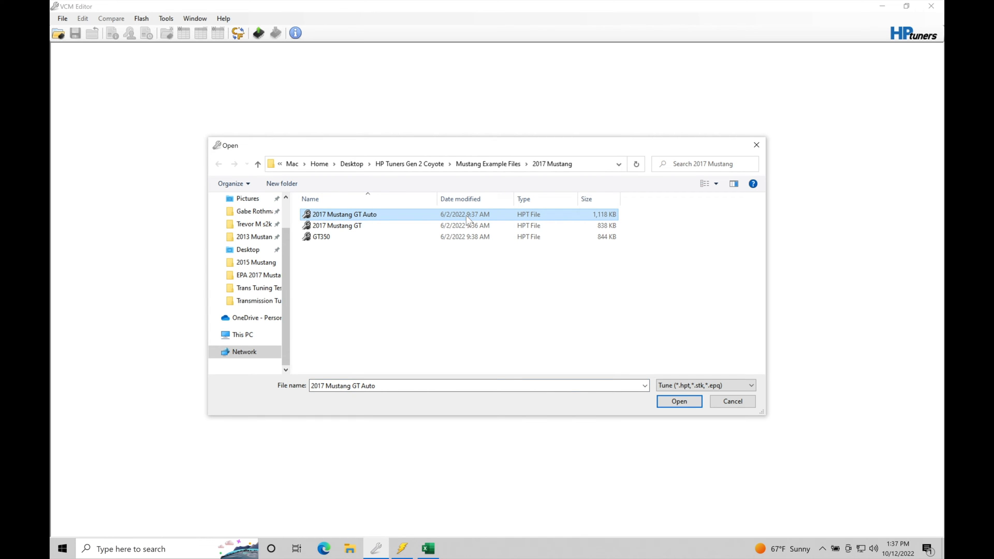
Load the chosen 2017 Mustang GT Auto .hpt tune into the editor
click(678, 401)
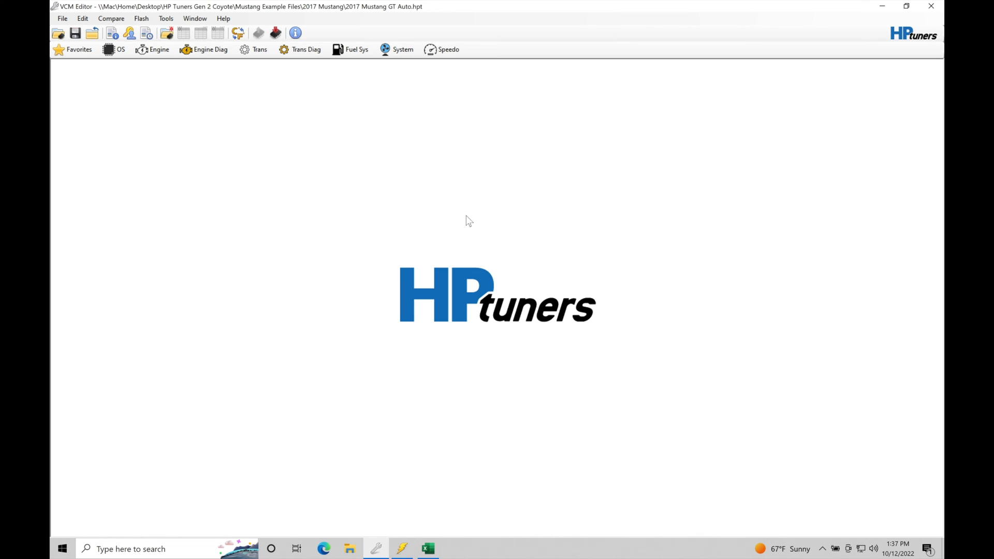
mouse_move(223, 124)
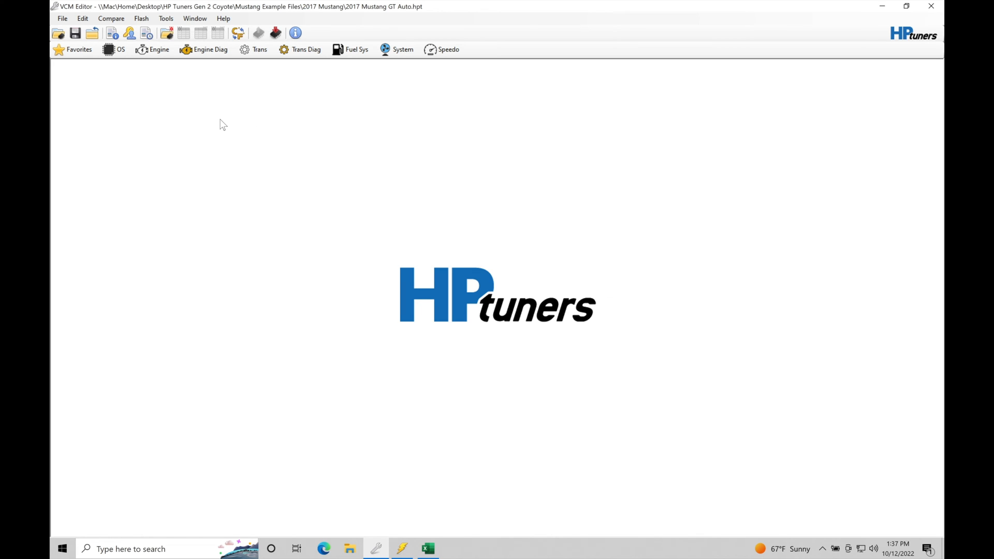
mouse_move(254, 50)
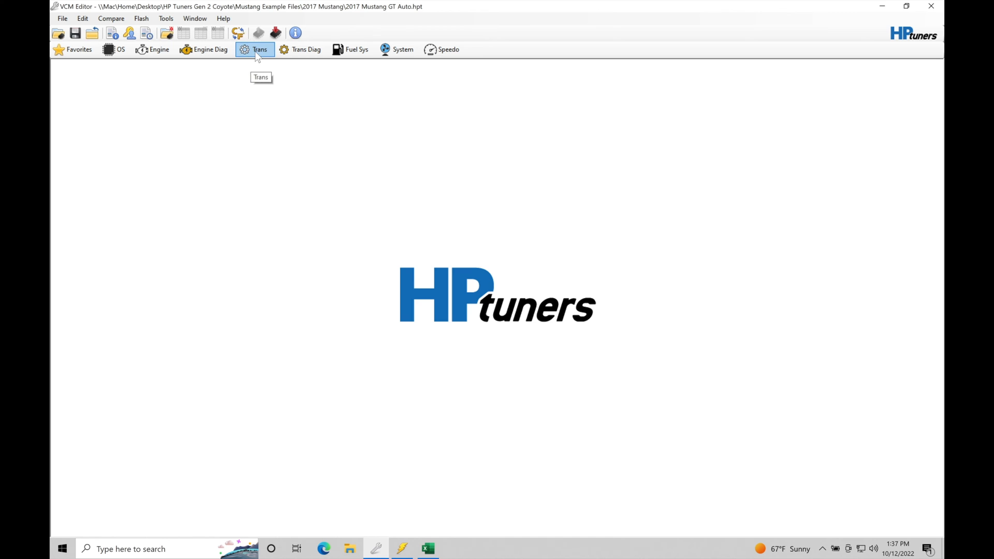
Show the Transmission window's General settings with Max Gear 6 and per-gear RPM limits
click(259, 50)
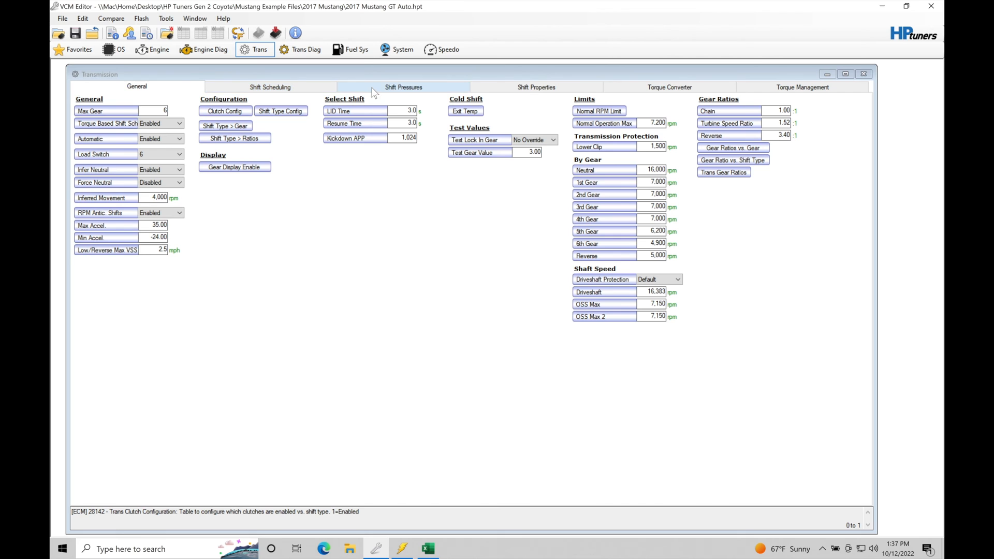
mouse_move(803, 87)
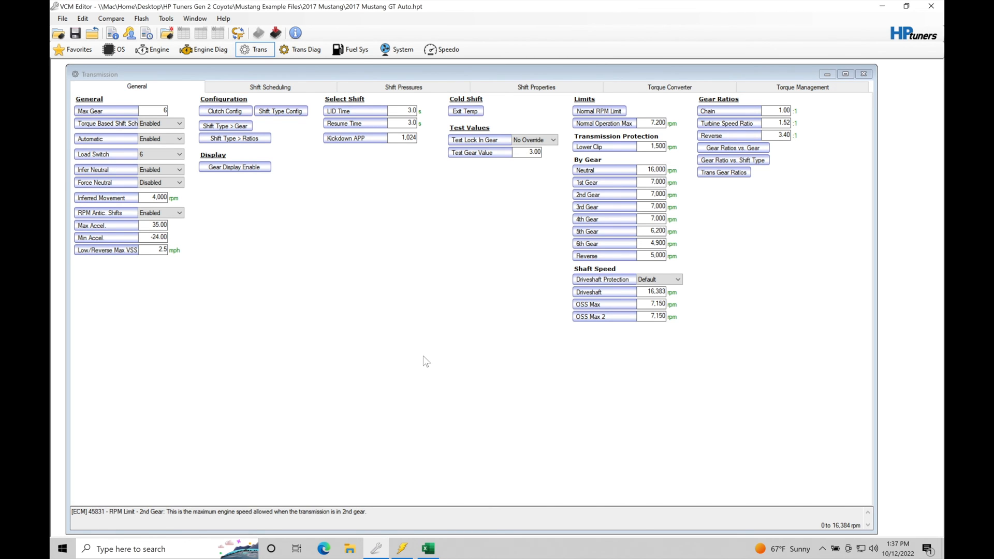
mouse_move(411, 355)
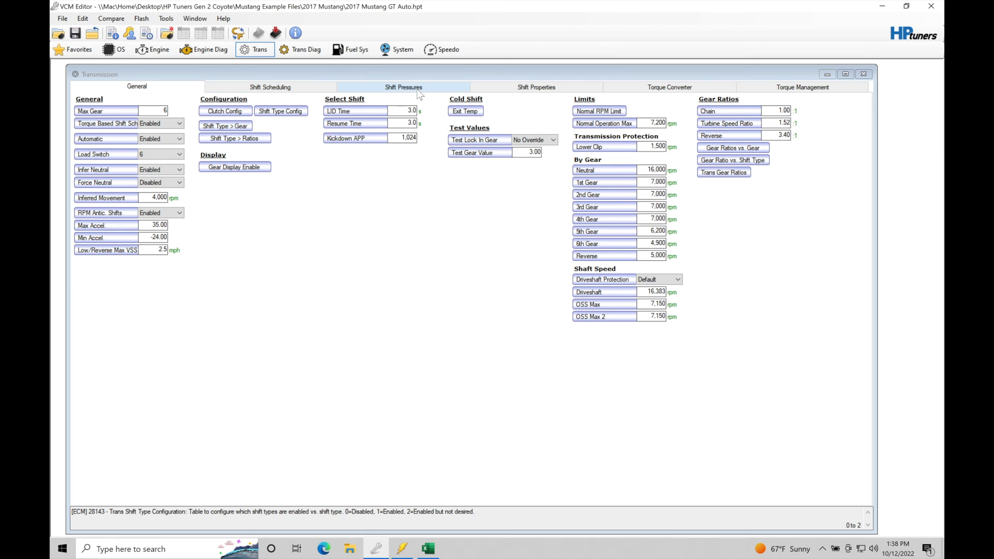
click(404, 87)
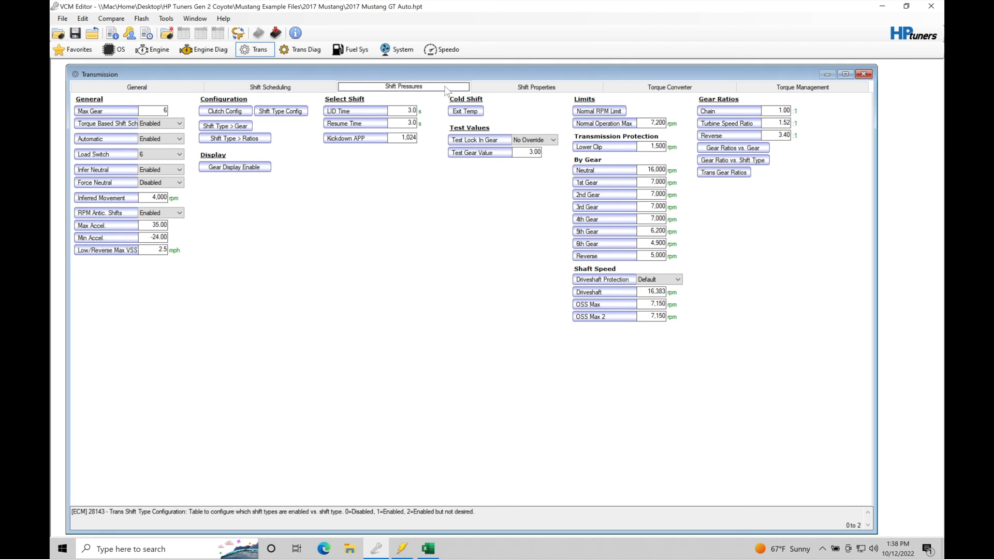
Review Shift Pressures, then Shift Properties with boost, ramp rate and clutch fill tables
click(404, 87)
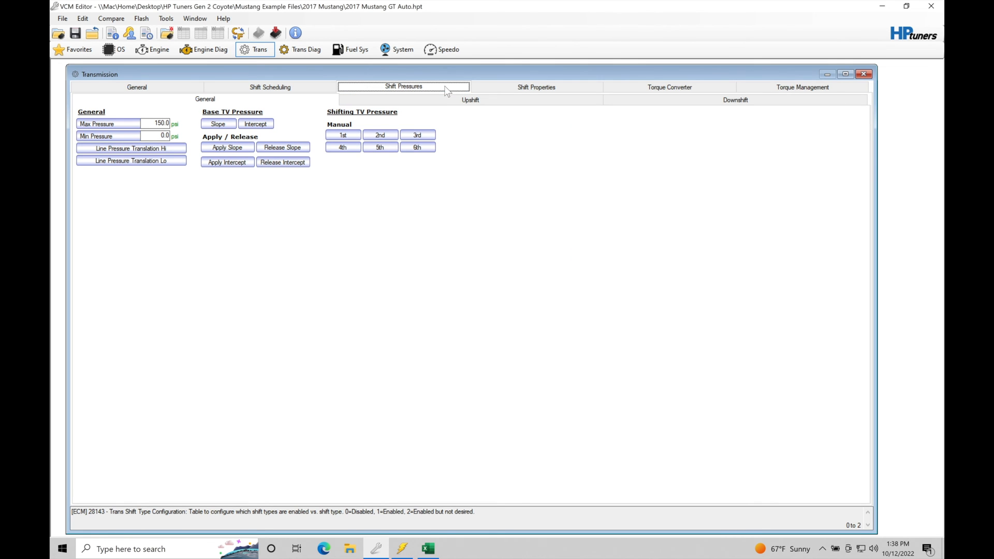
mouse_move(480, 93)
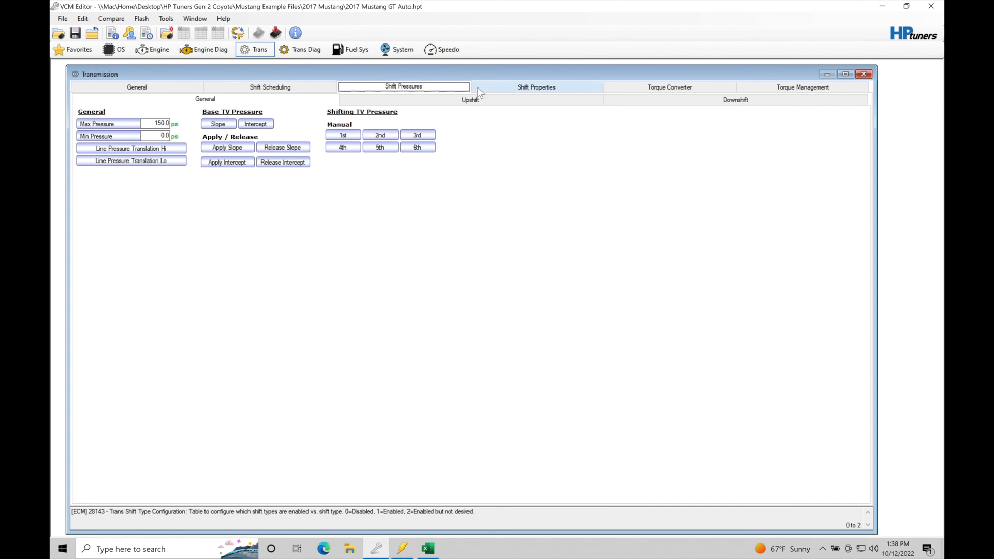
click(536, 87)
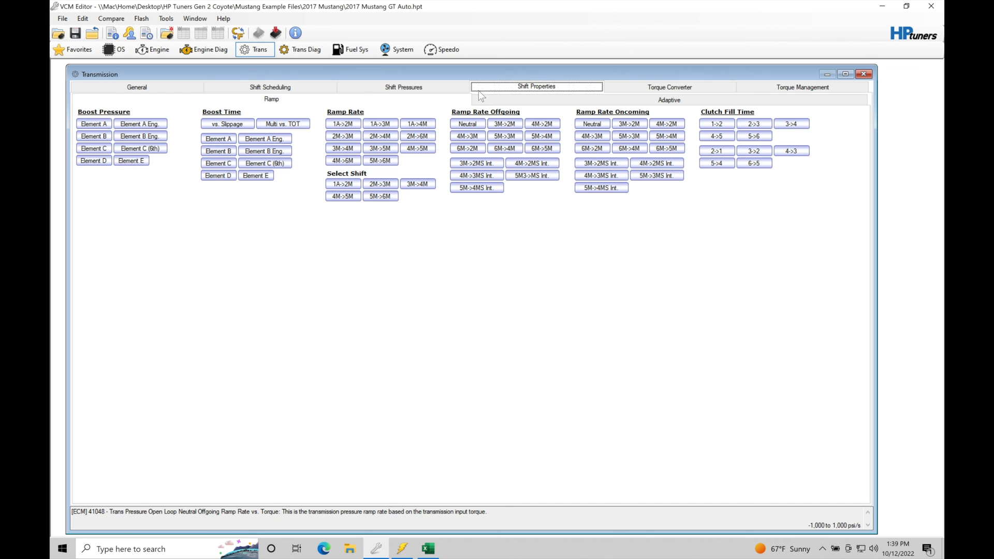
mouse_move(691, 86)
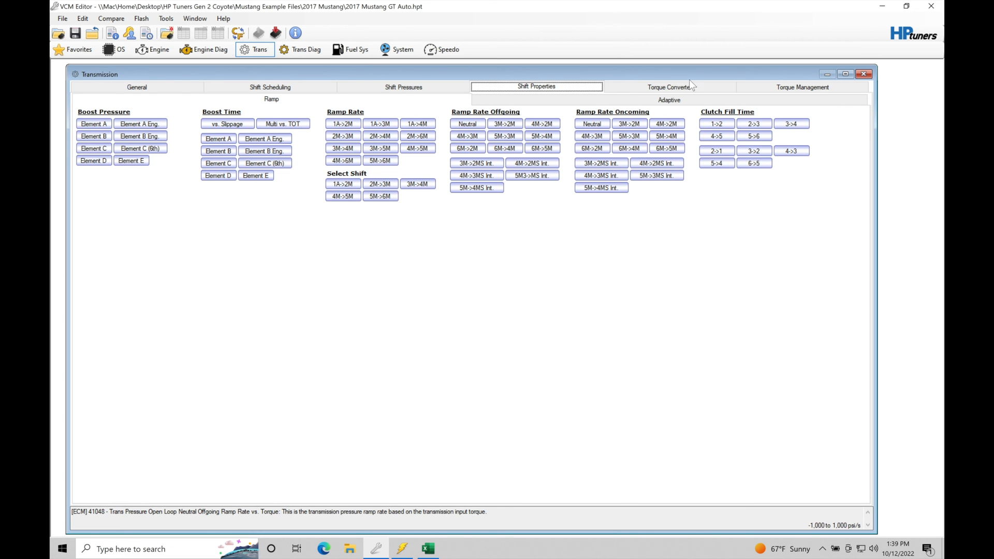
Show the Torque Converter settings with TCC gain, unconditional unlock and slip tables
click(669, 87)
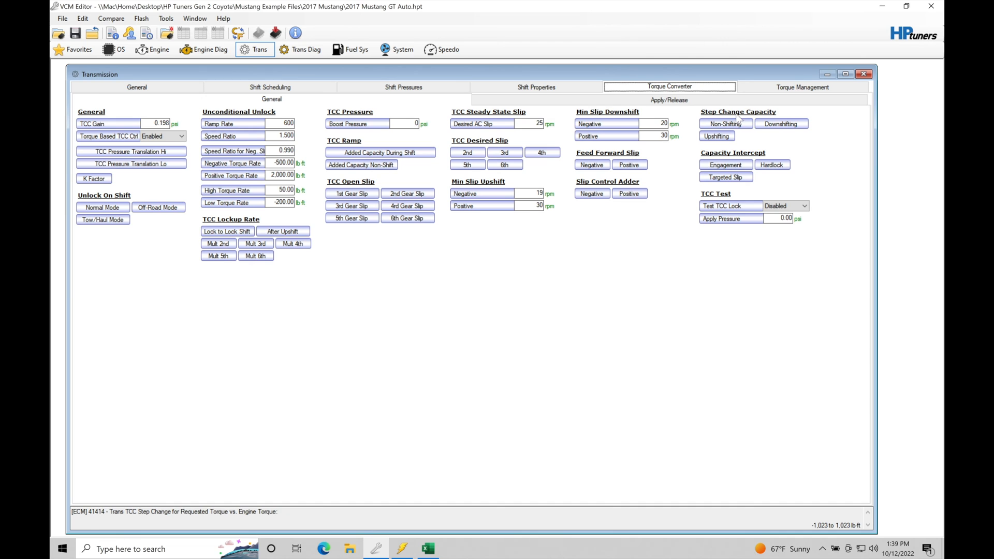
Review the Torque Management limits, then return to the General transmission settings
click(801, 87)
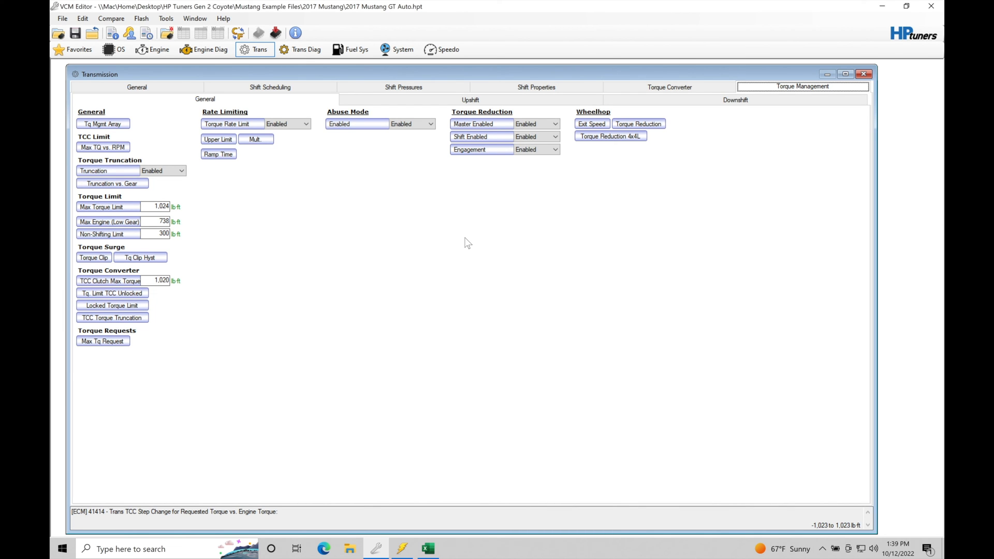
mouse_move(389, 174)
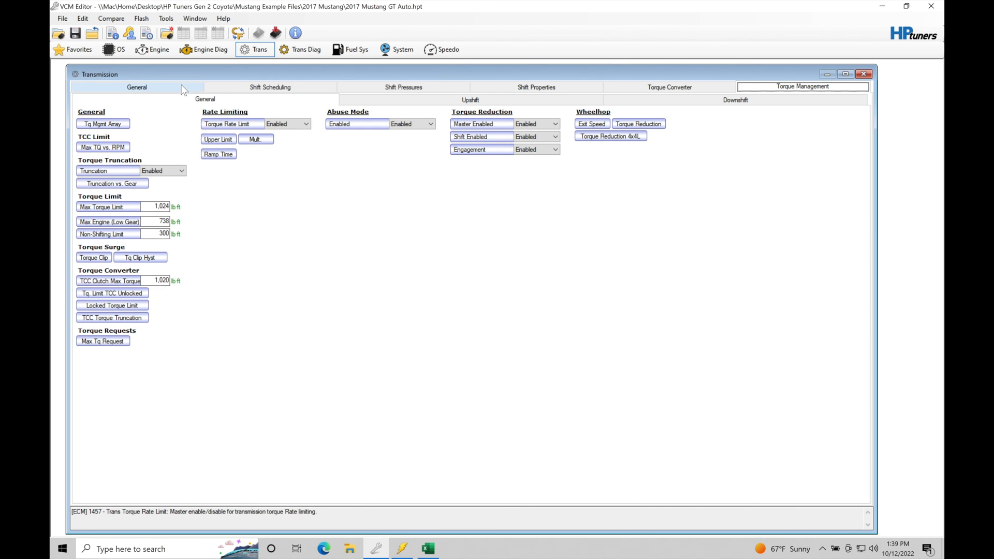
click(136, 87)
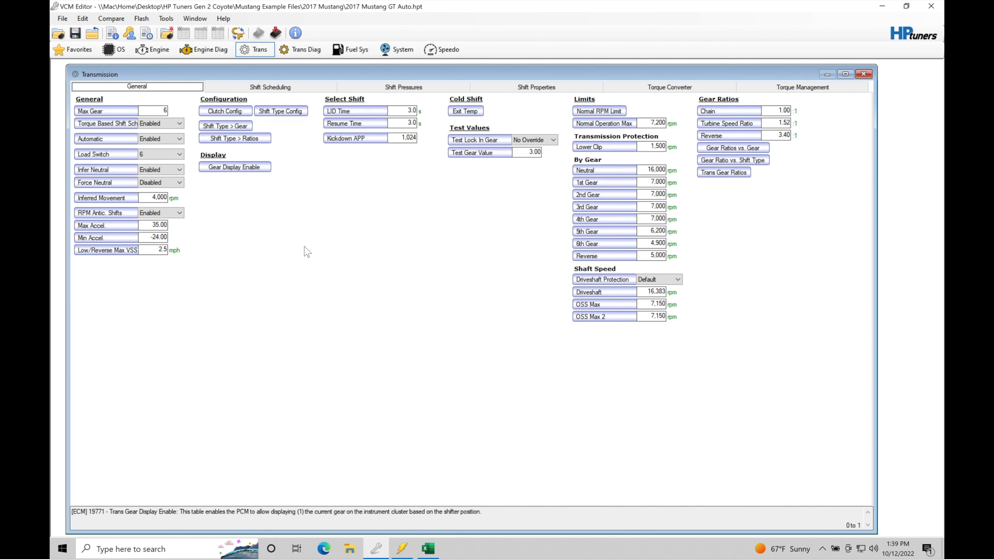
mouse_move(408, 242)
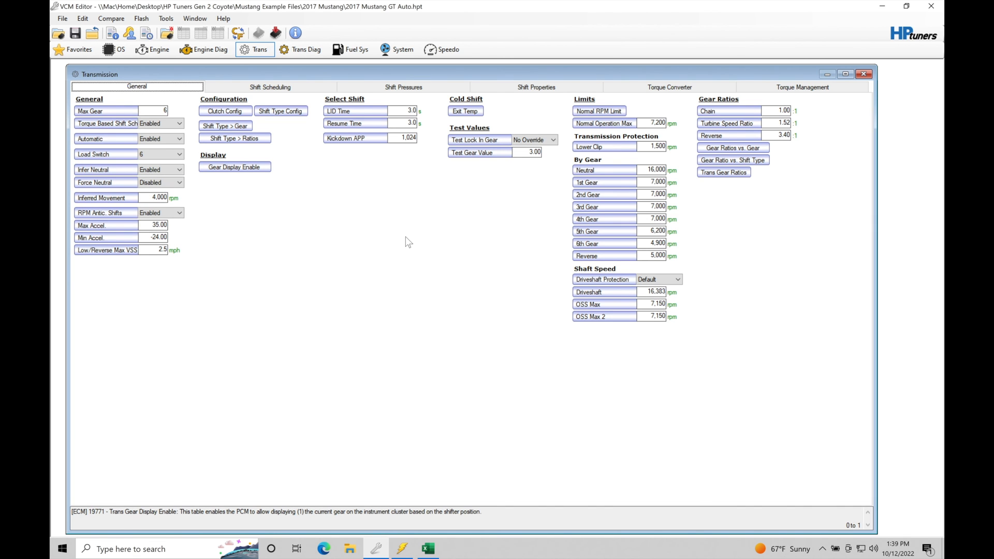